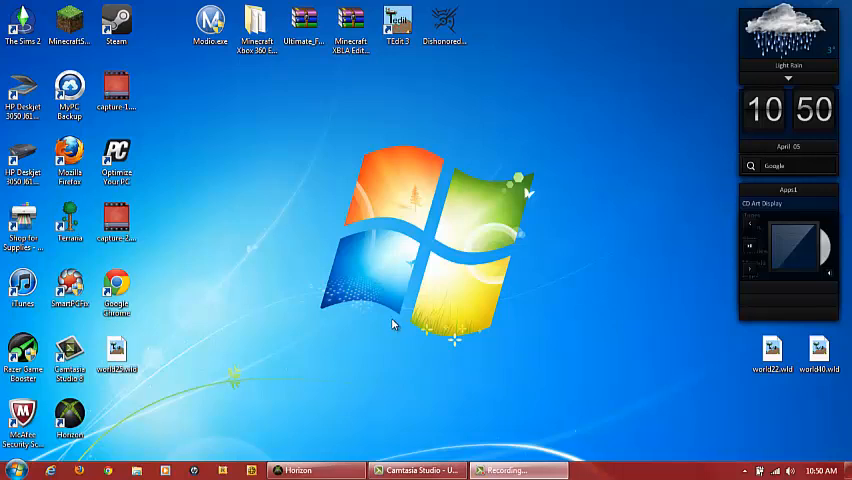
pyautogui.moveTo(476, 382)
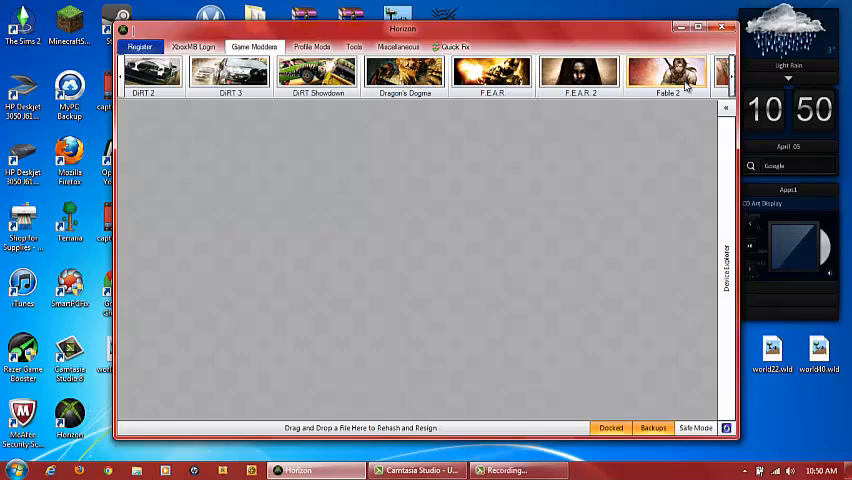
# Launch the Fable 2 Editor and bring up the Device Explorer of stored saves
pyautogui.click(668, 76)
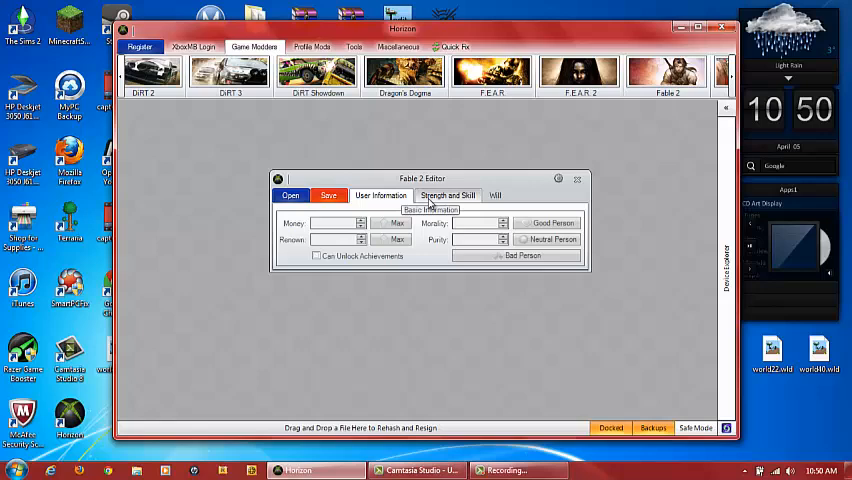
pyautogui.click(496, 196)
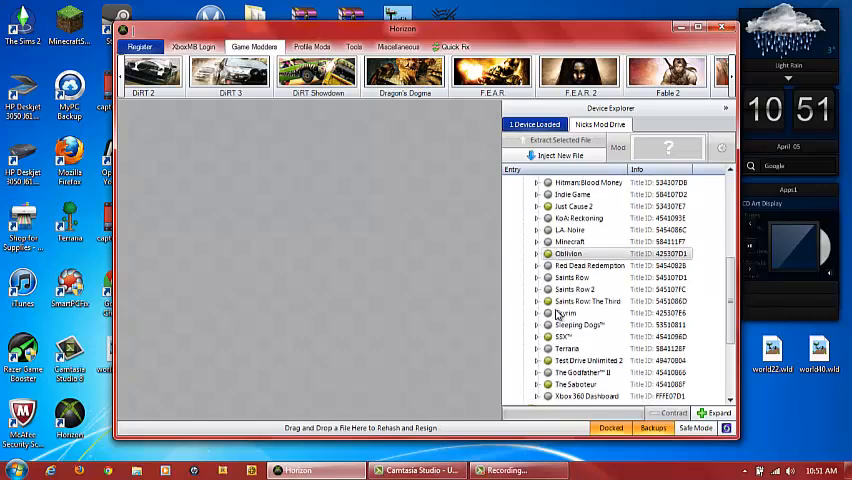
# Load a Hero 1 save from the Fable 2 entry into the editor
pyautogui.scroll(3)
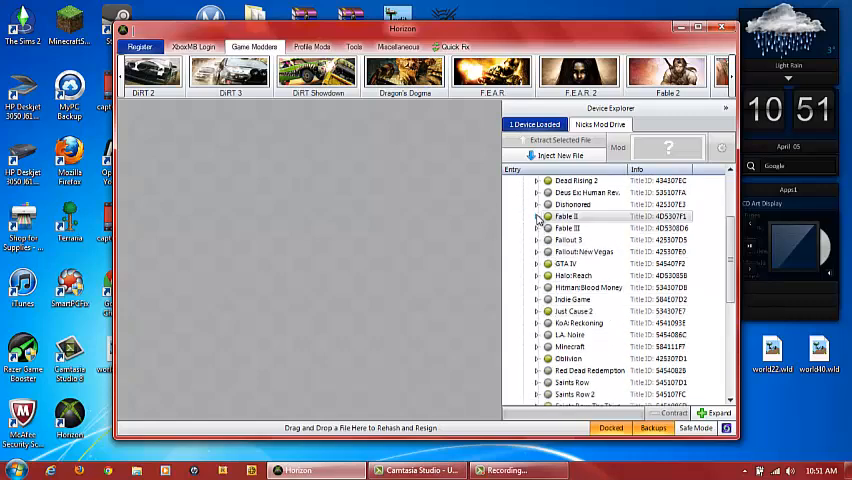
pyautogui.click(536, 216)
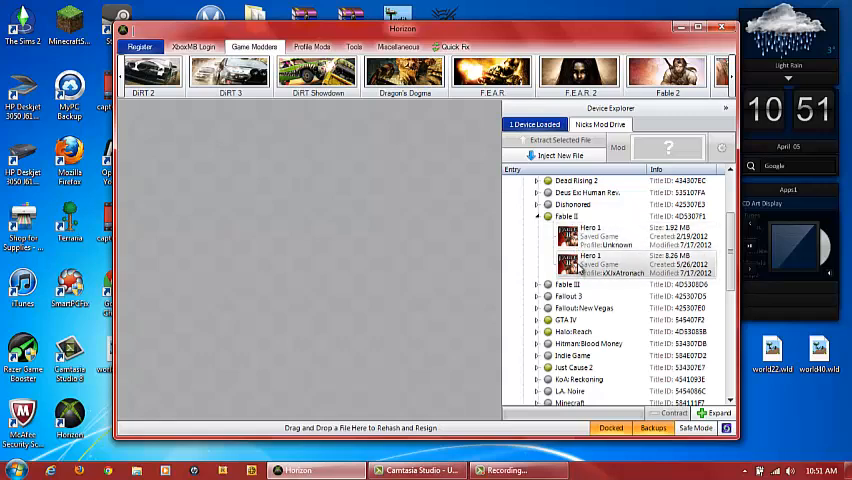
pyautogui.click(600, 268)
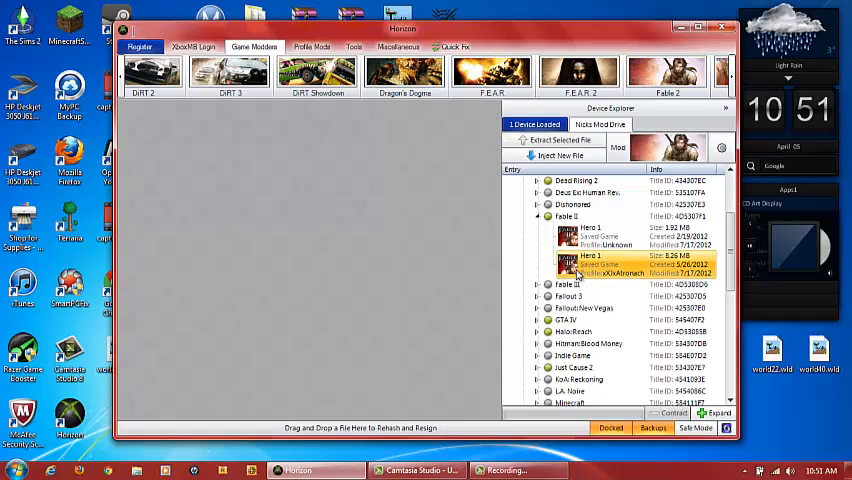
pyautogui.doubleClick(600, 270)
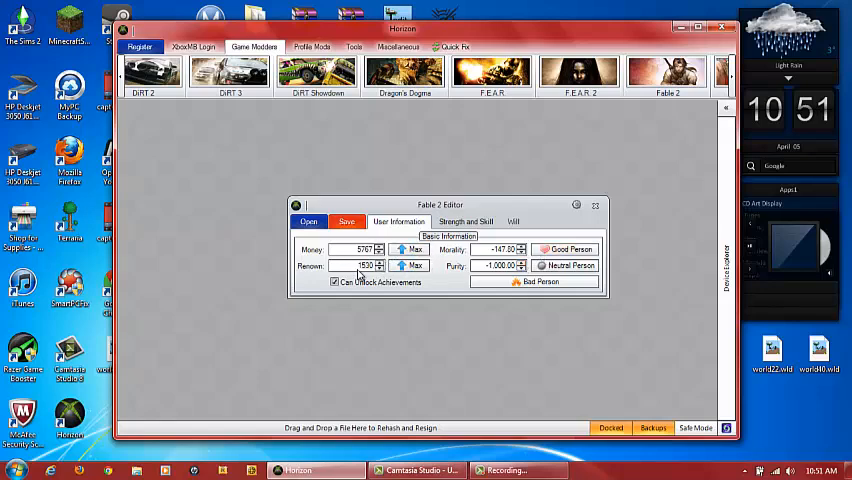
pyautogui.click(564, 264)
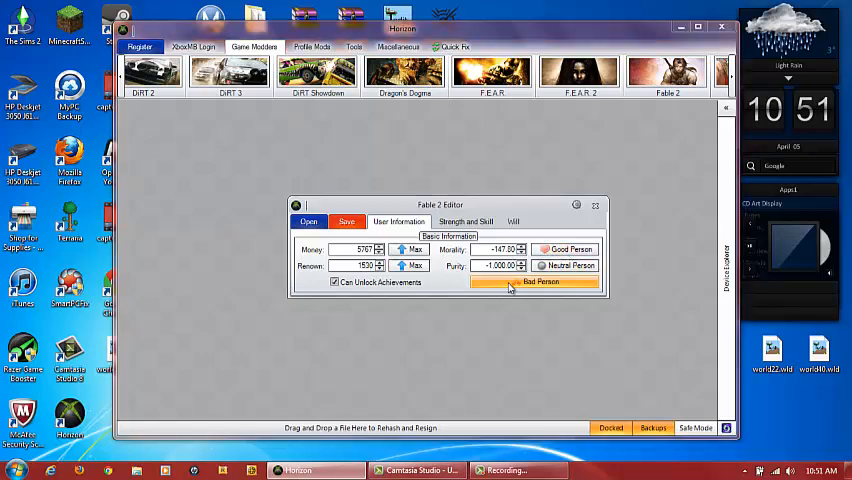
pyautogui.click(466, 220)
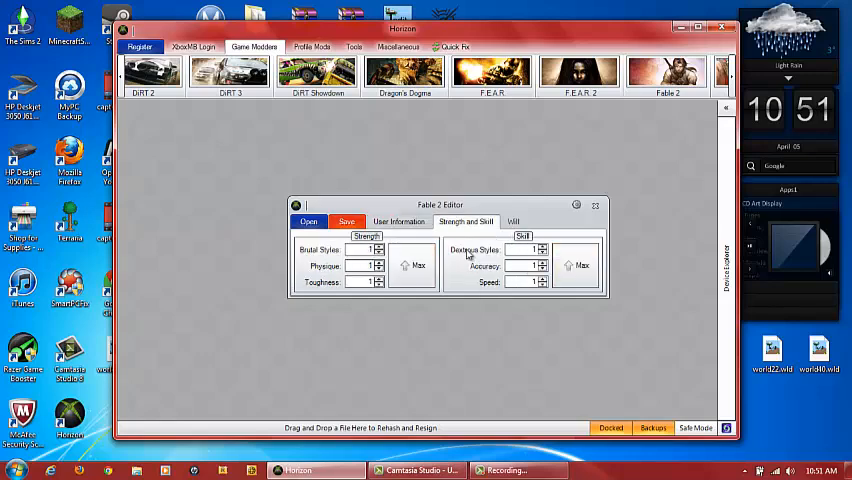
pyautogui.click(512, 222)
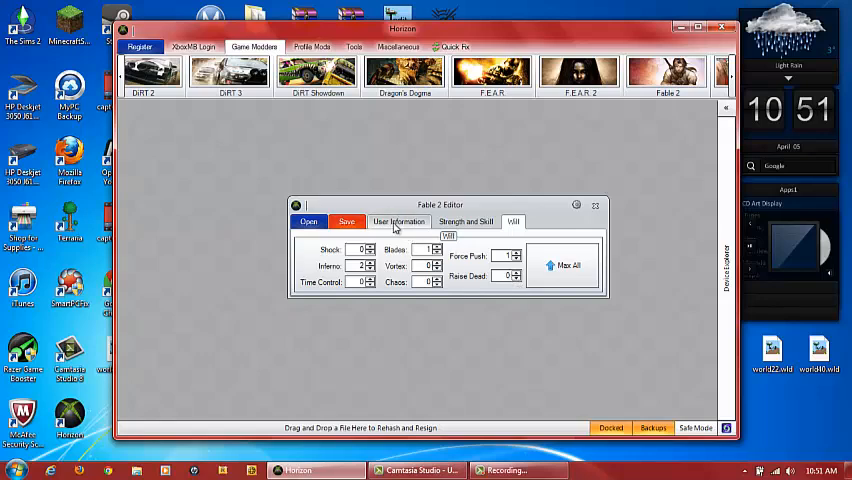
pyautogui.click(398, 220)
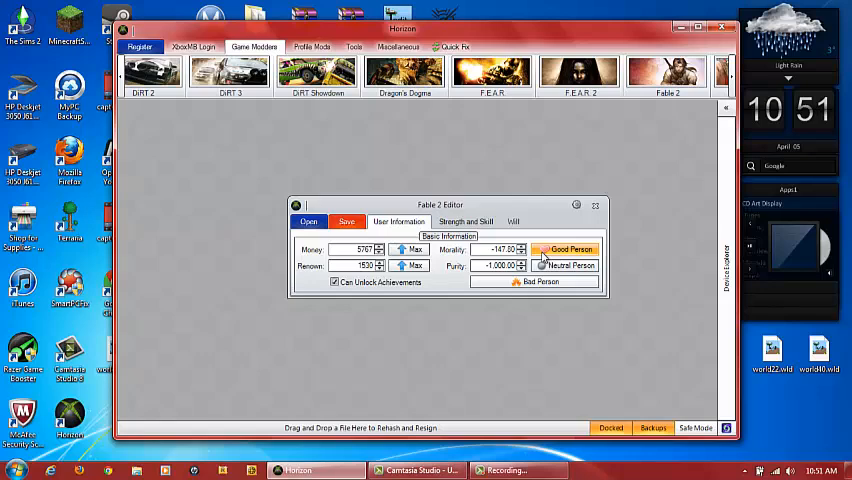
# Make the hero a Good Person with morality and purity at 1,000, checking Strength and Skill
pyautogui.click(570, 250)
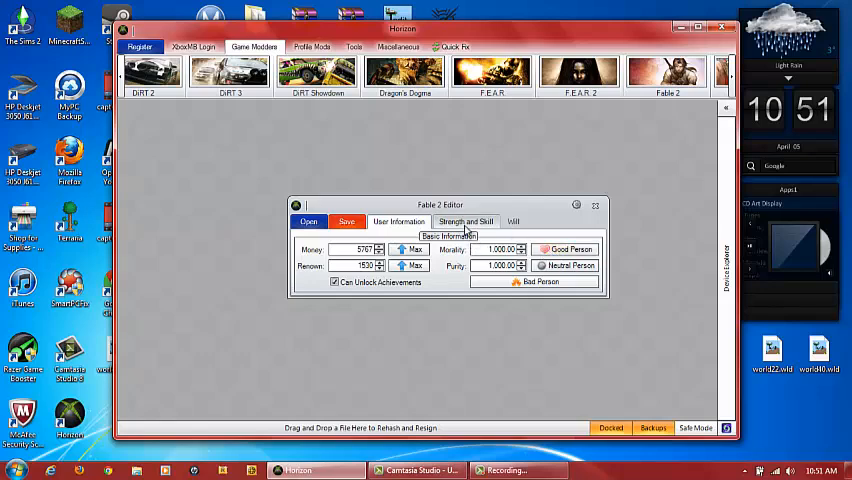
pyautogui.click(466, 220)
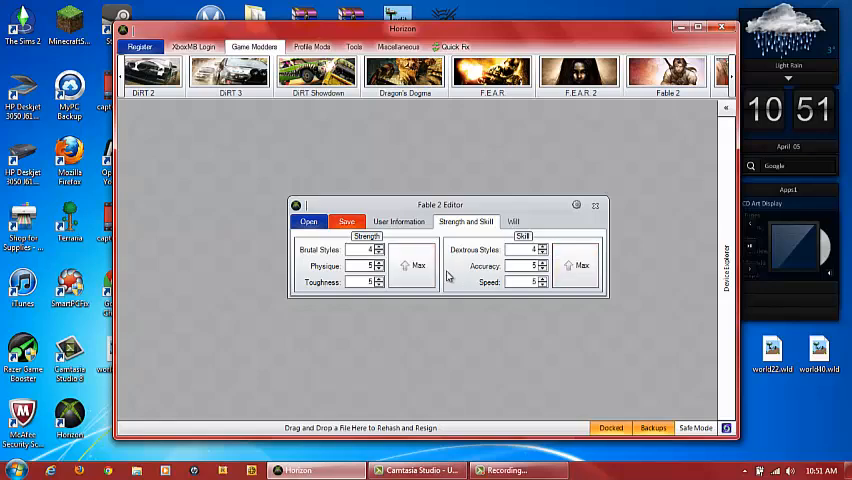
pyautogui.click(512, 220)
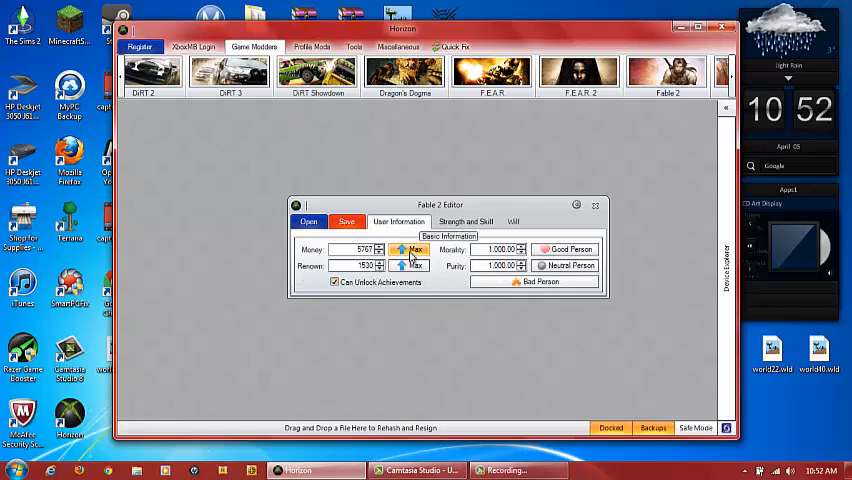
# Max renown to 2,147,483,647 and toggle Can Unlock Achievements
pyautogui.click(412, 264)
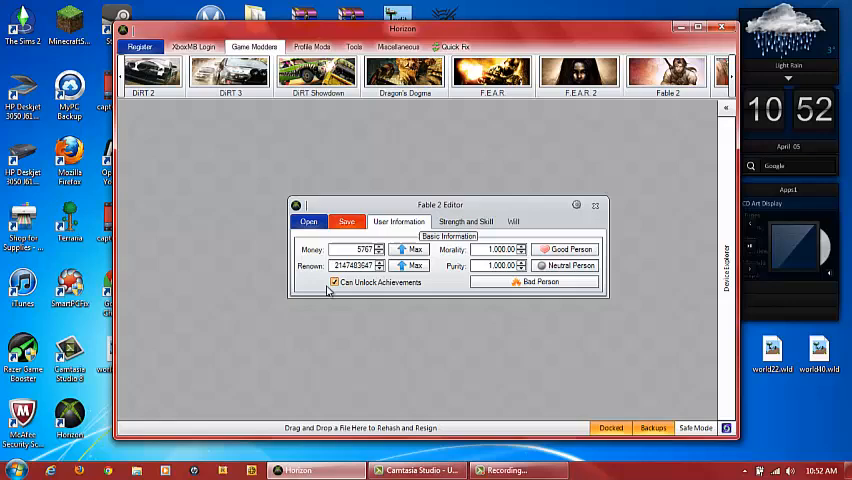
pyautogui.click(336, 282)
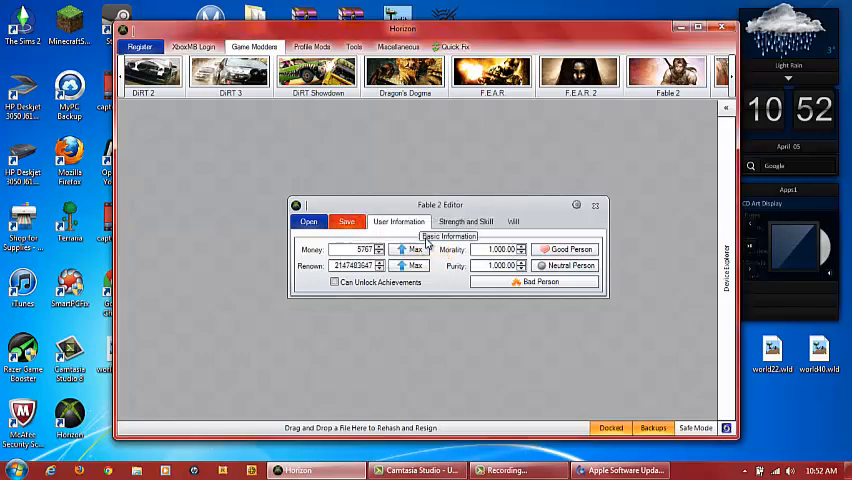
pyautogui.moveTo(608, 156)
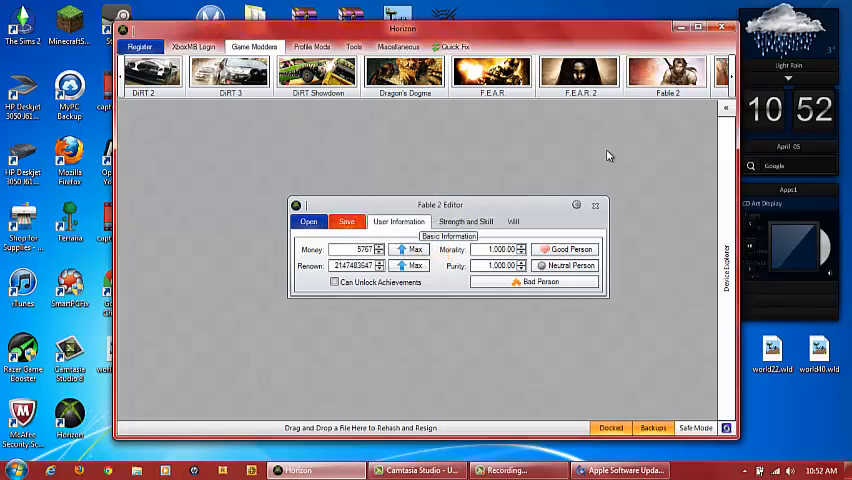